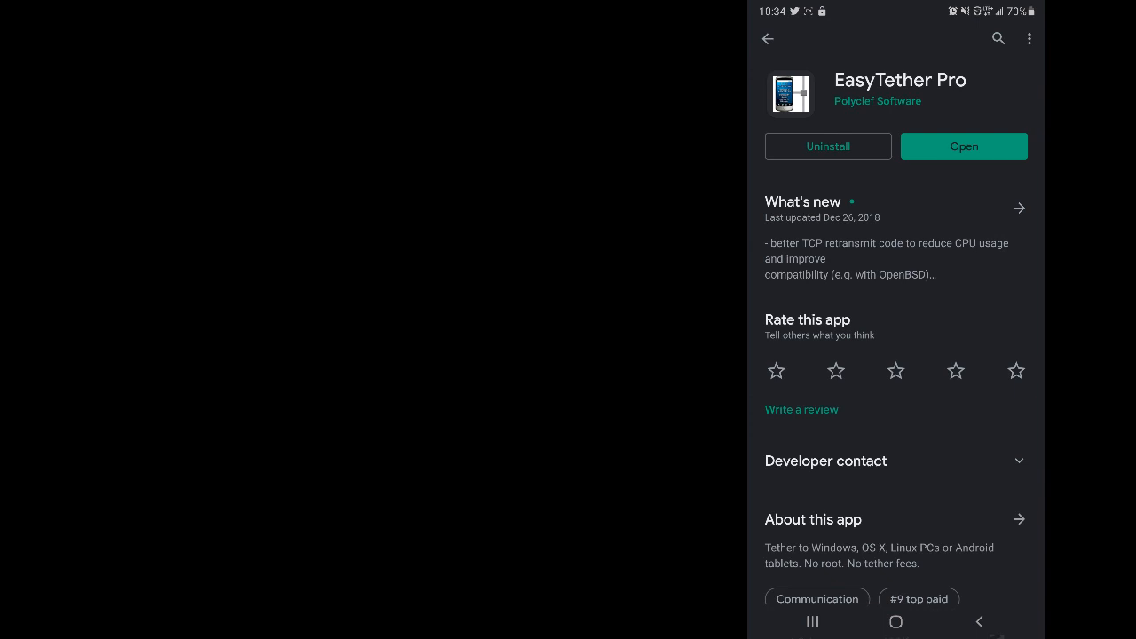
Review the what's-new list, then launch EasyTether Pro 1.1.19 from the Play Store.
click(1019, 208)
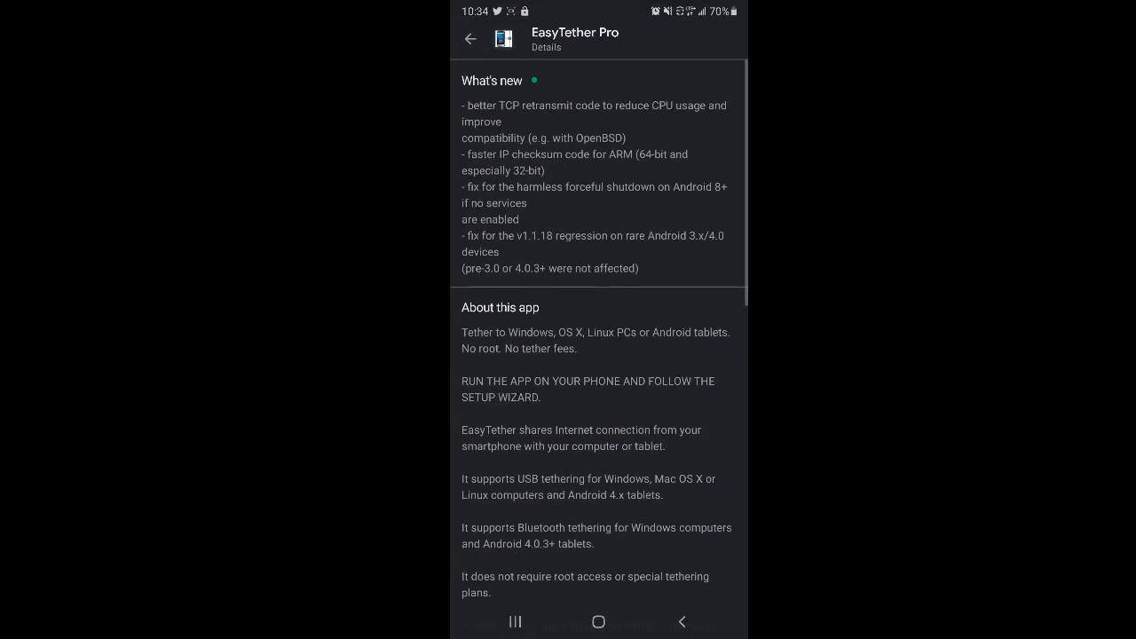
scroll(down, 3)
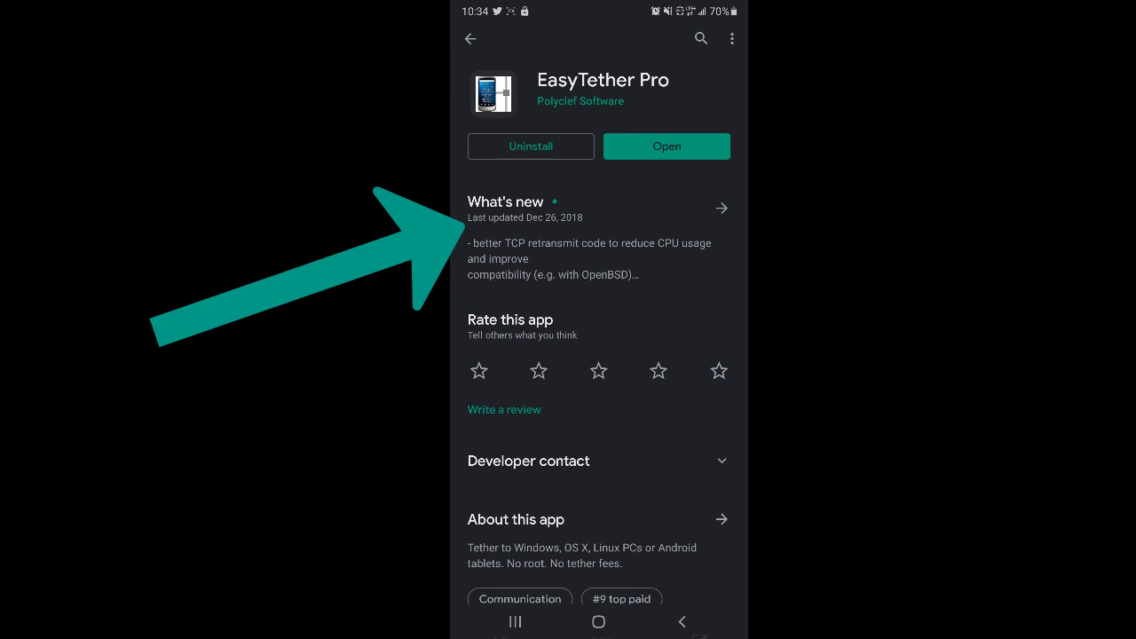
click(667, 145)
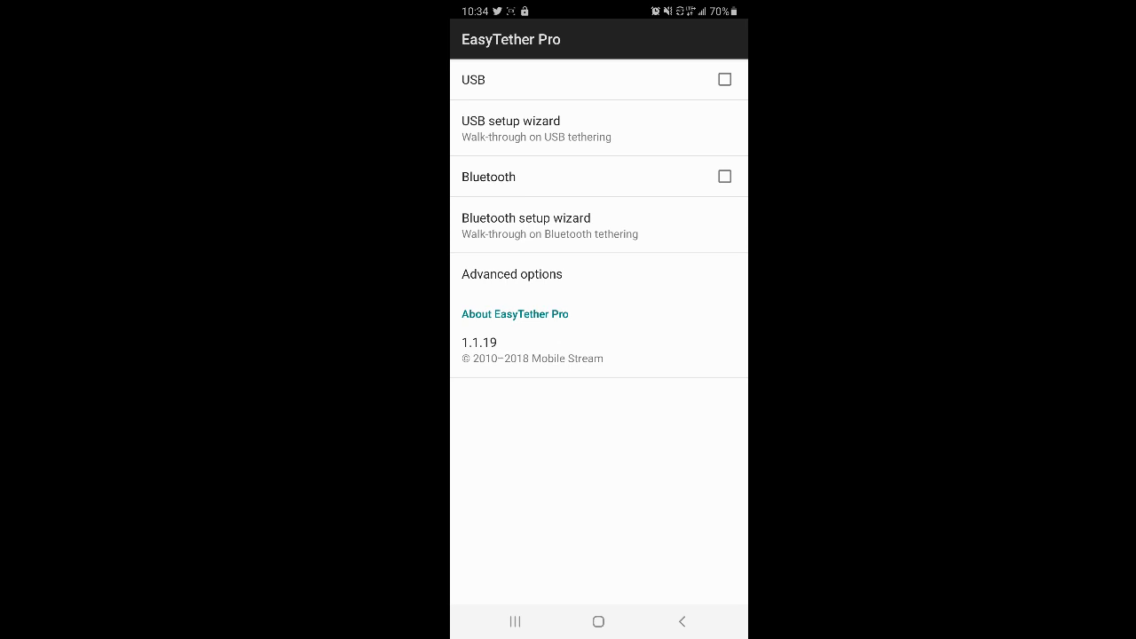
click(724, 79)
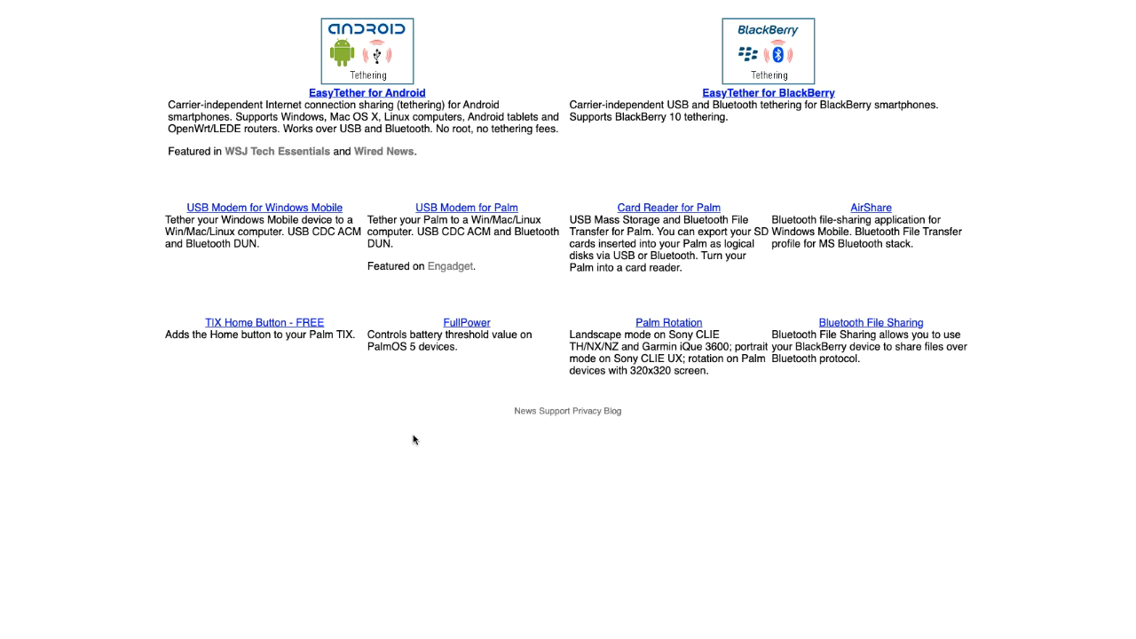
mouse_move(275, 282)
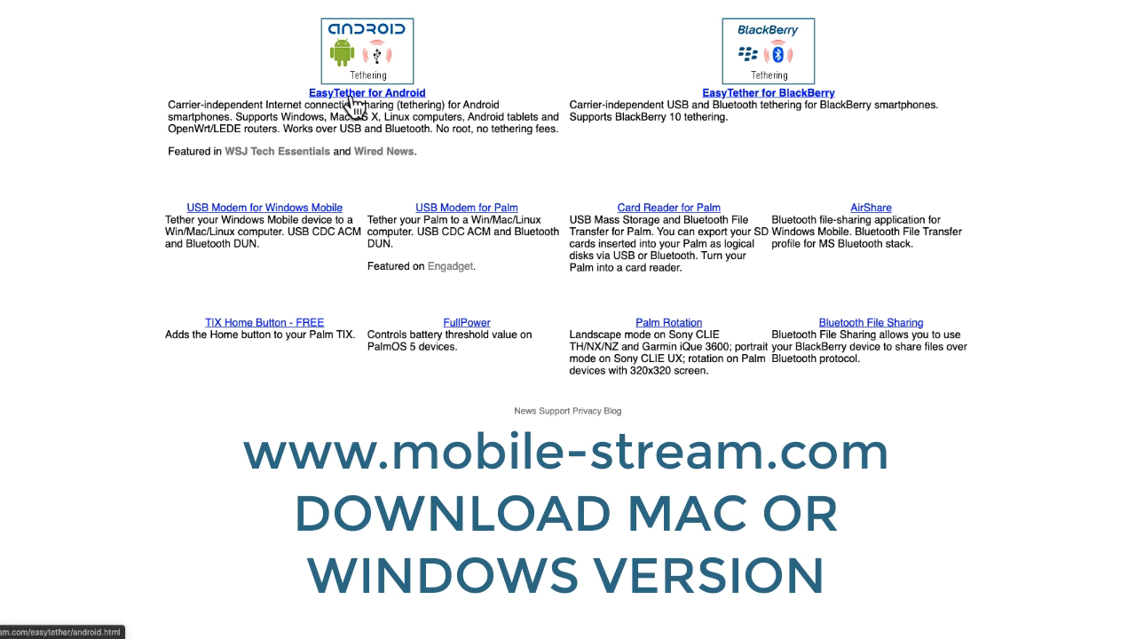
Go to EasyTether for Android on mobile-stream.com and scroll down to the driver downloads.
click(364, 93)
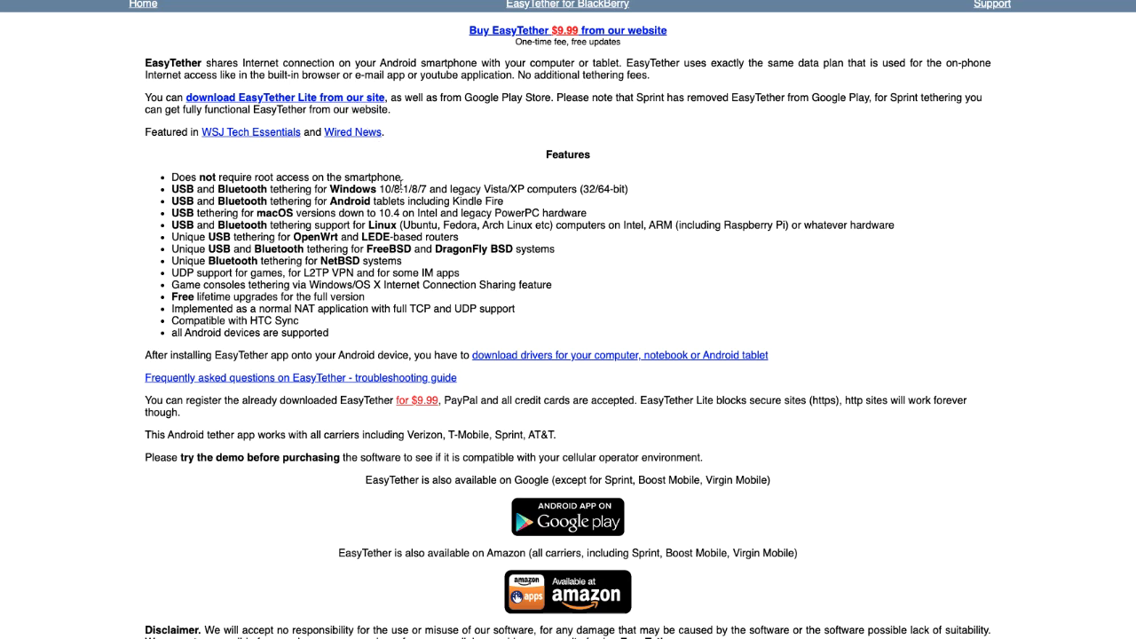
scroll(down, 3)
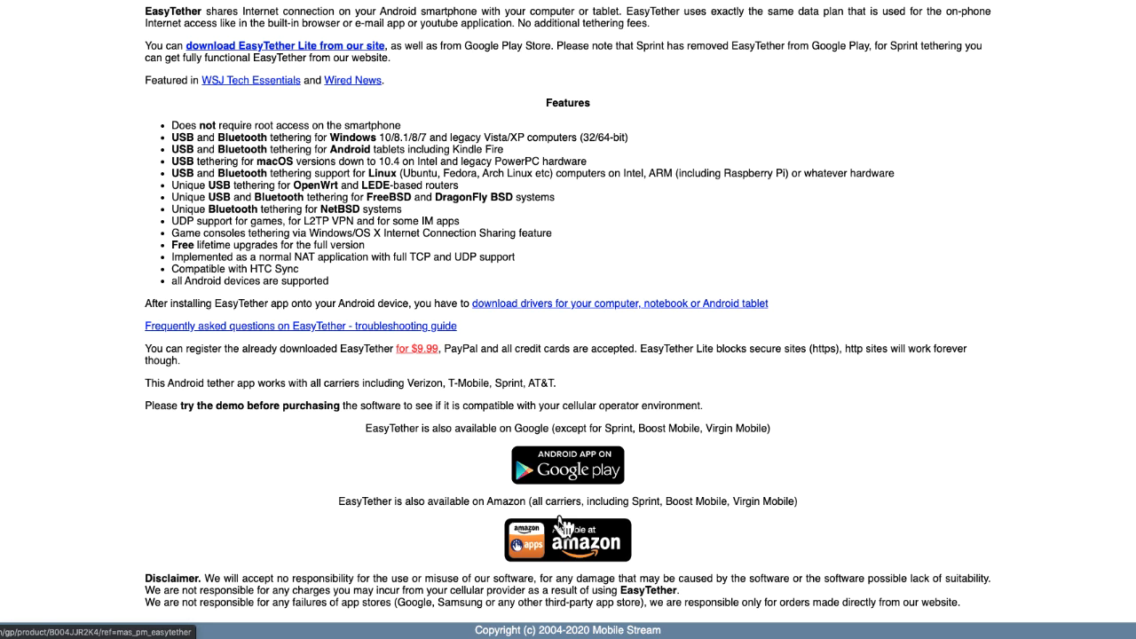
mouse_move(542, 427)
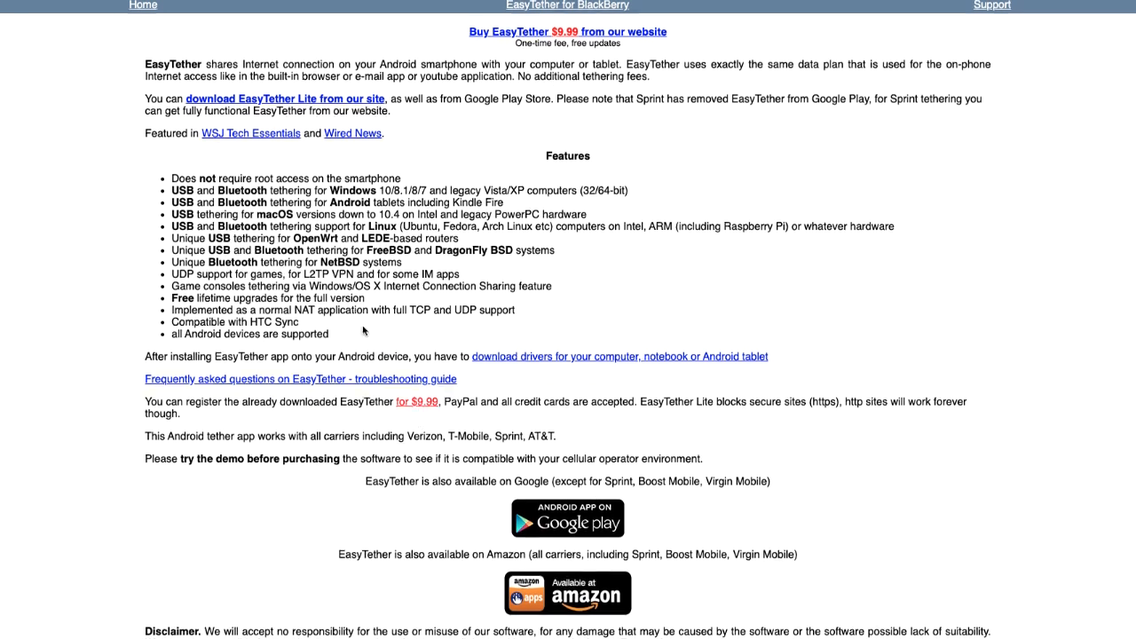
scroll(down, 3)
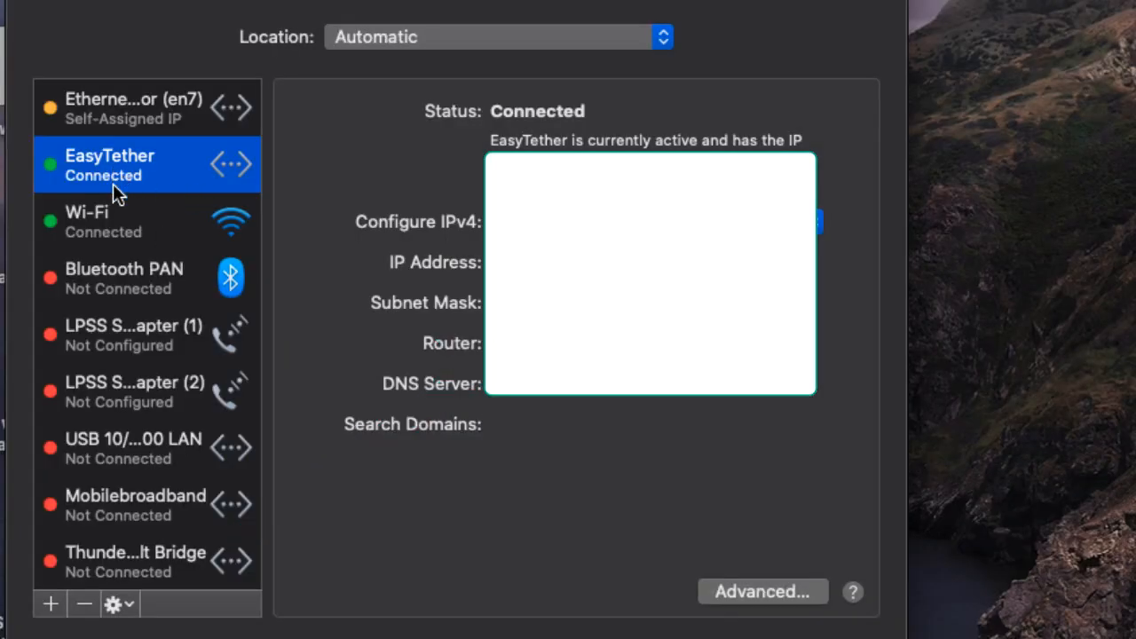
mouse_move(196, 204)
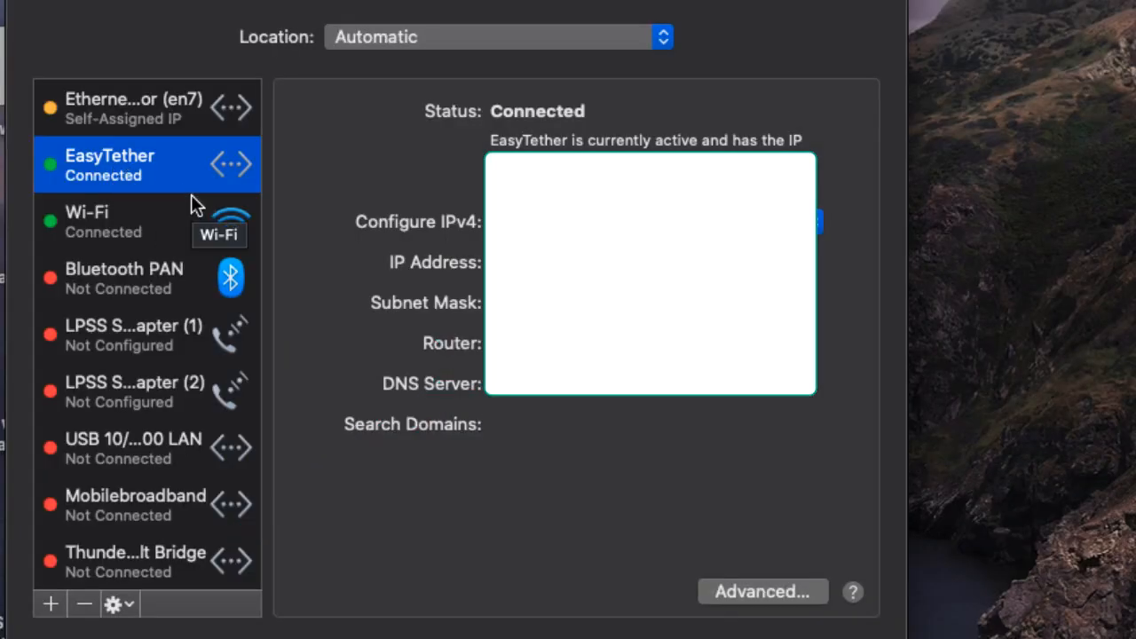